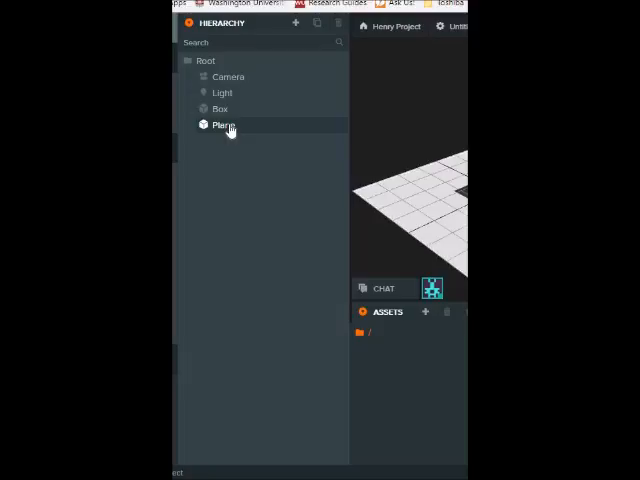
Delete the Plane entity from the Hierarchy, then select the Box entity.
click(223, 124)
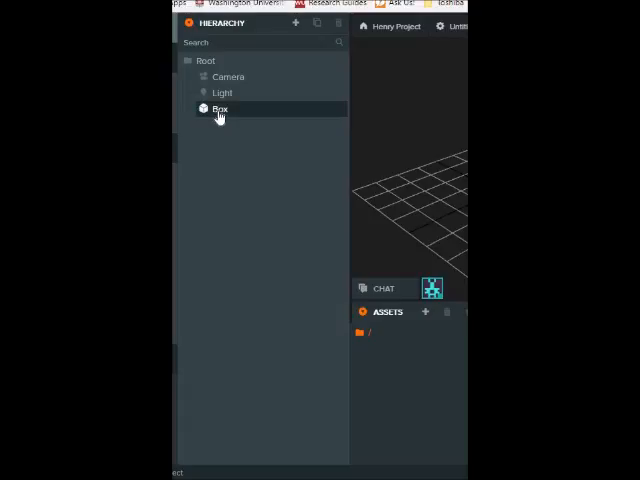
click(220, 108)
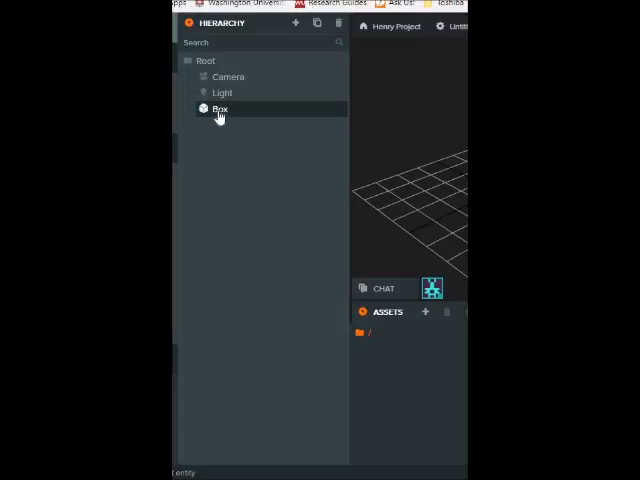
click(219, 108)
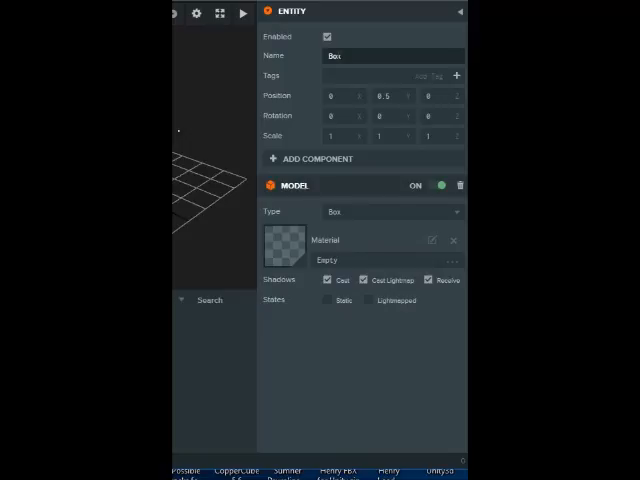
Retype the Box entity's name in the inspector as lowercase 'box'.
click(340, 55)
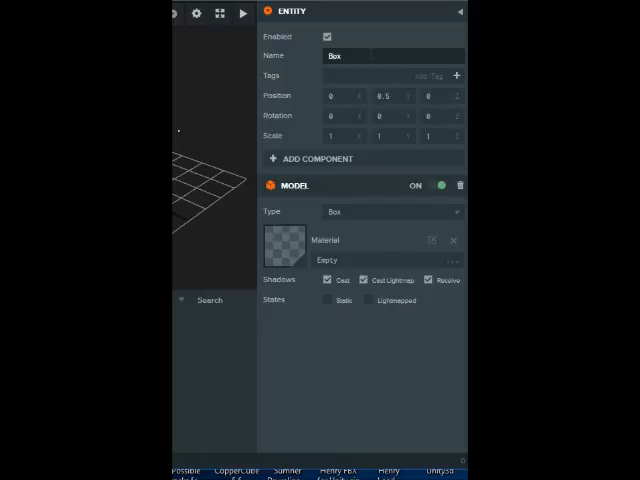
text(bx)
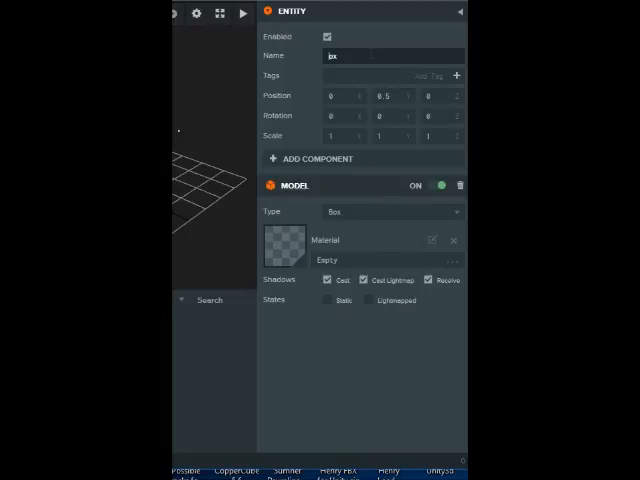
text(bbox)
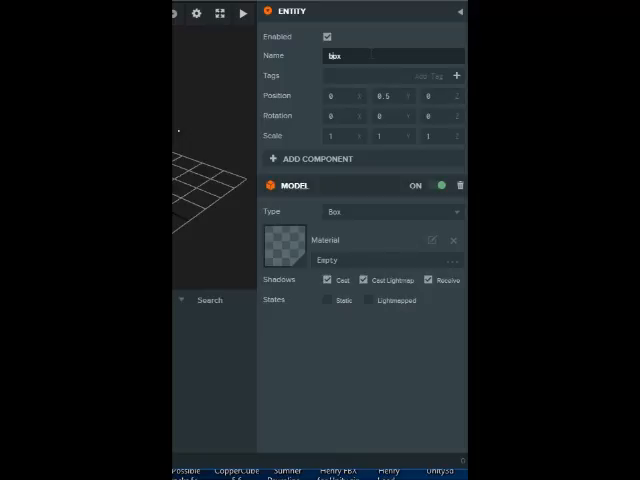
mouse_move(327, 14)
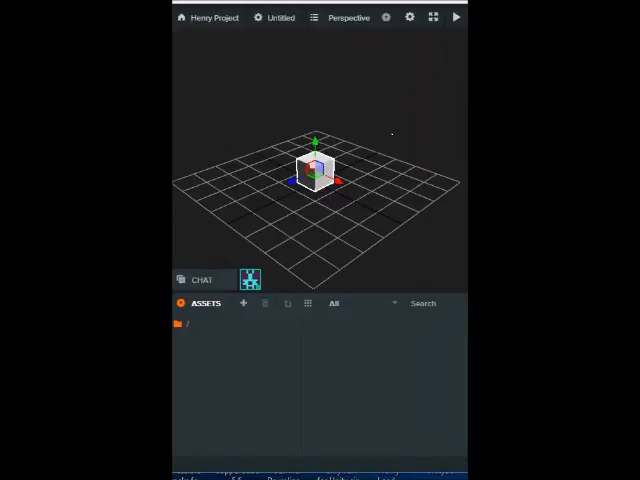
mouse_move(285, 170)
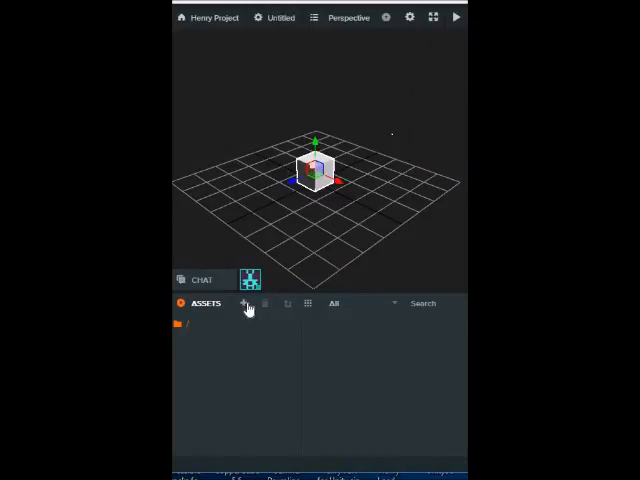
Add a Script asset from the Assets panel with the filename 'Box.js'.
click(245, 304)
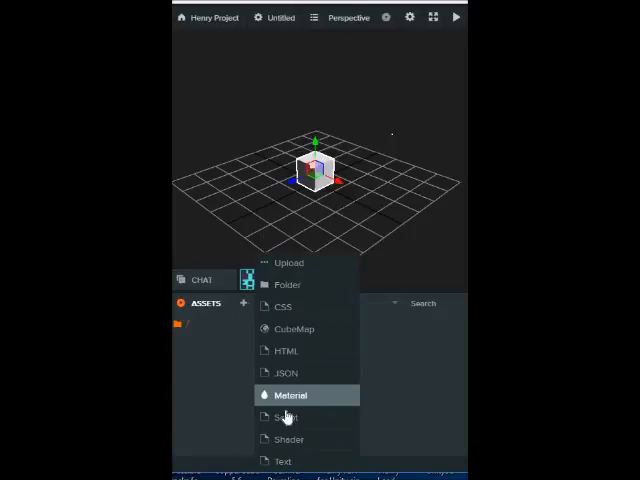
click(286, 417)
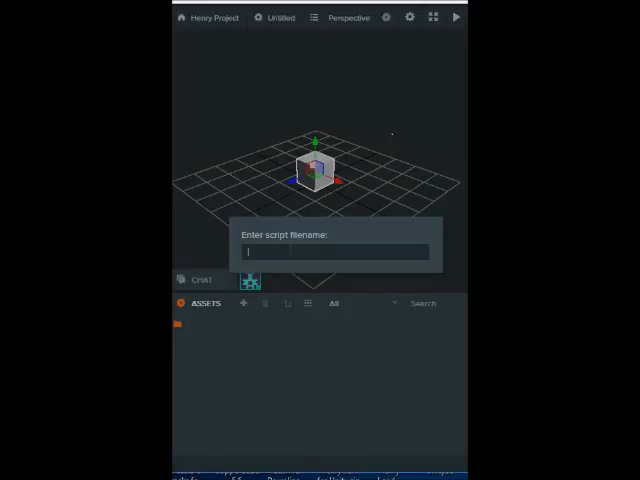
text(Box)
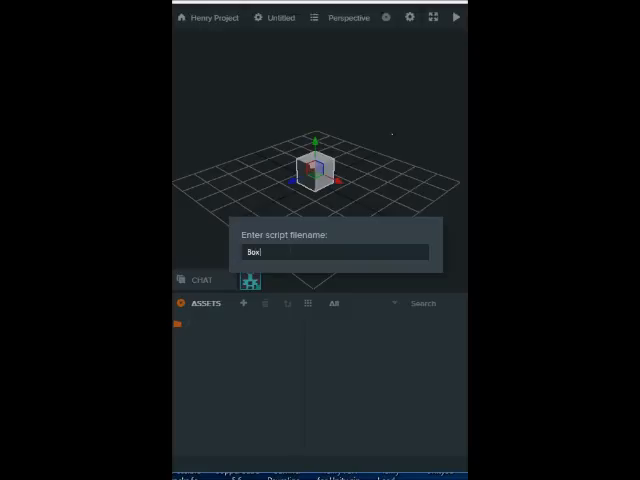
text(.js)
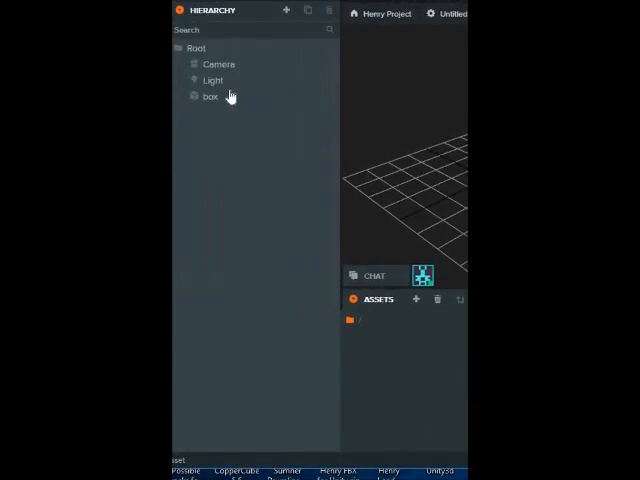
Select the box entity and add a Script component to it.
click(209, 96)
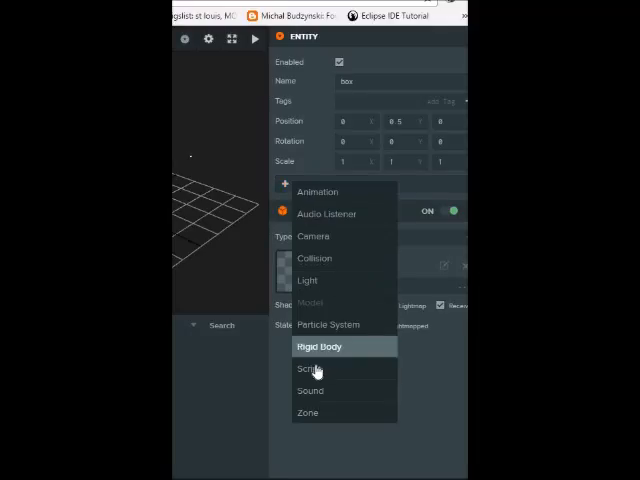
click(311, 369)
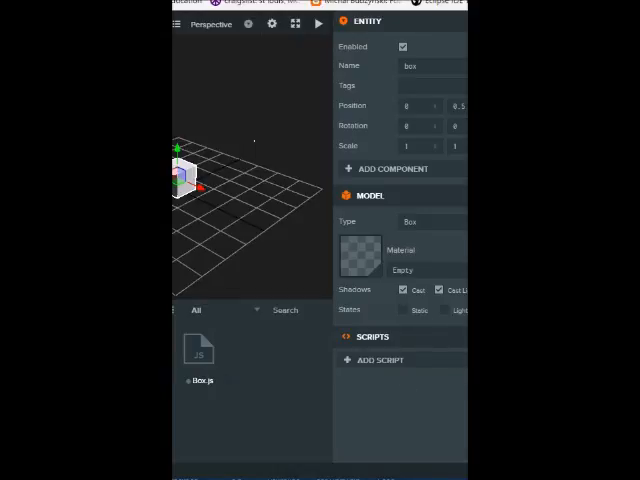
mouse_move(406, 378)
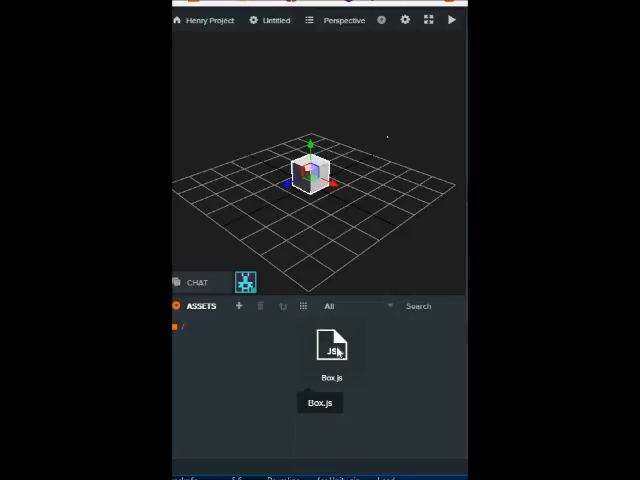
Open the Box.js asset in the Code Editor through its context menu.
right_click(331, 345)
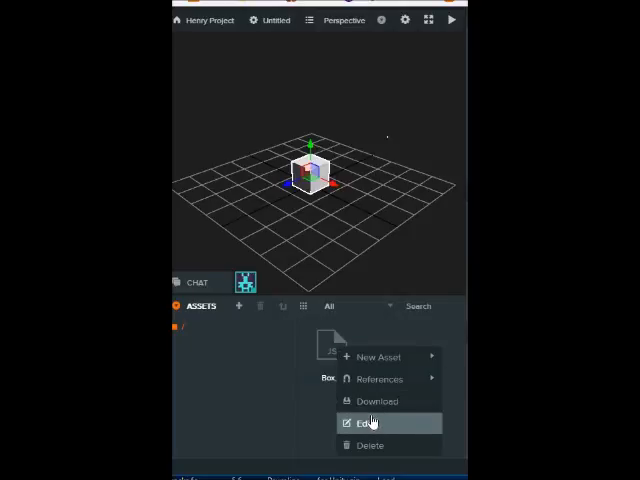
click(360, 422)
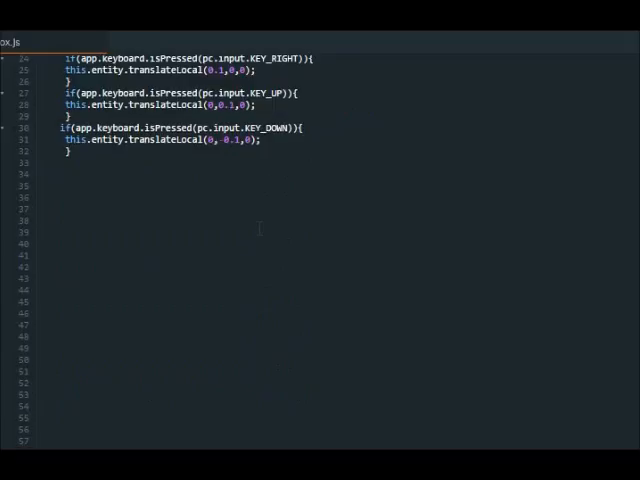
scroll(down, 3)
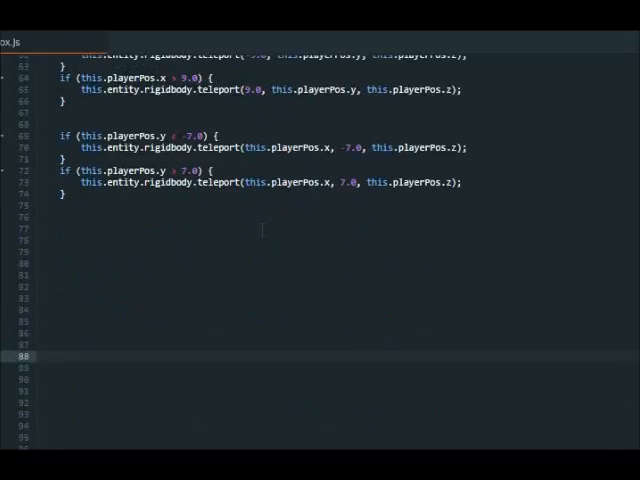
scroll(down, 3)
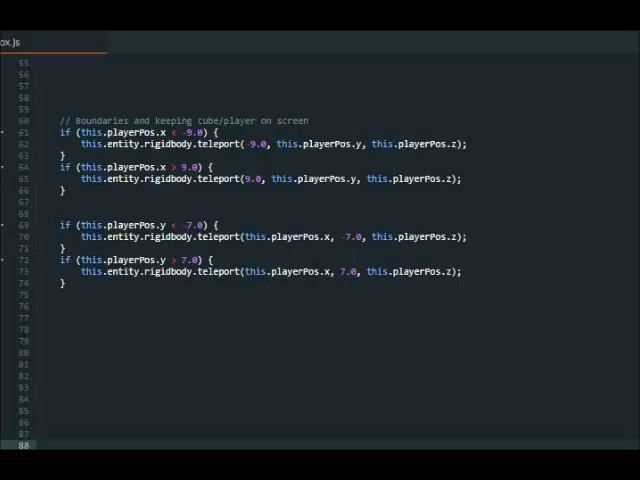
scroll(down, 3)
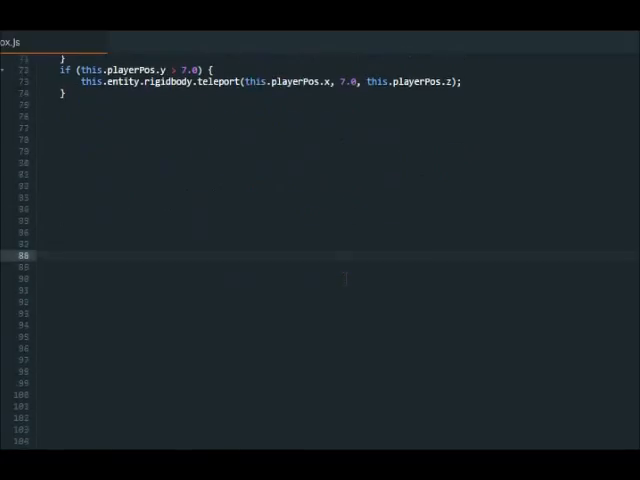
scroll(down, 3)
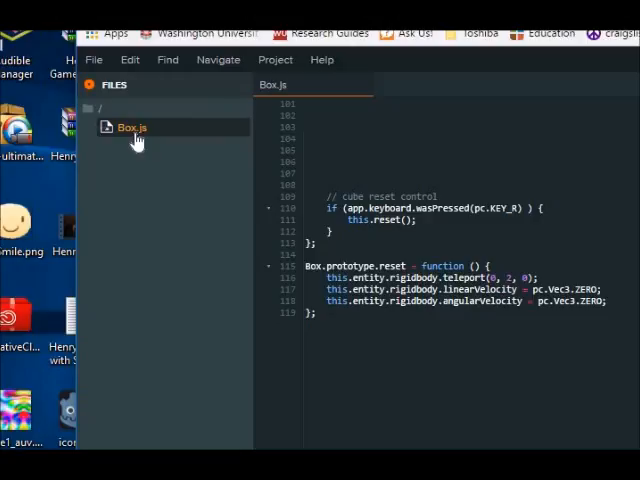
Save Box.js from its context menu in the Files panel.
right_click(131, 127)
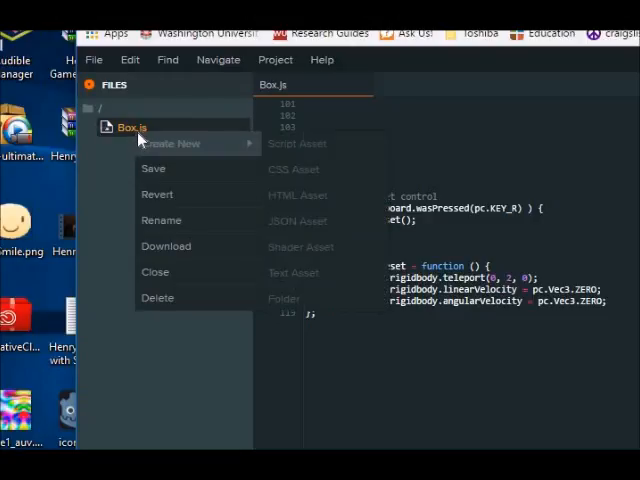
click(164, 170)
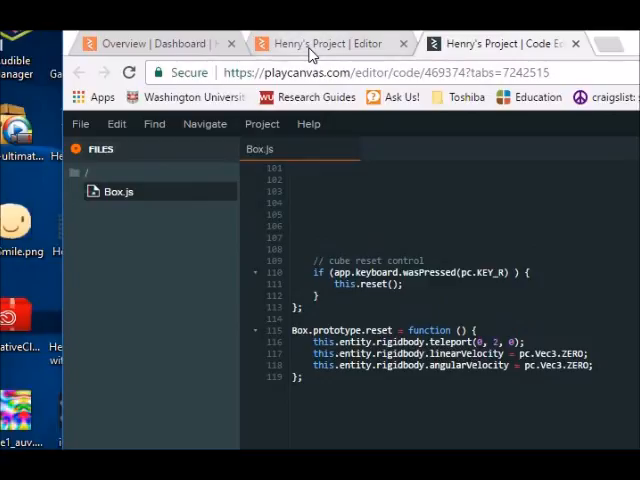
Return to the scene editor and launch the scene to test the cube.
click(325, 43)
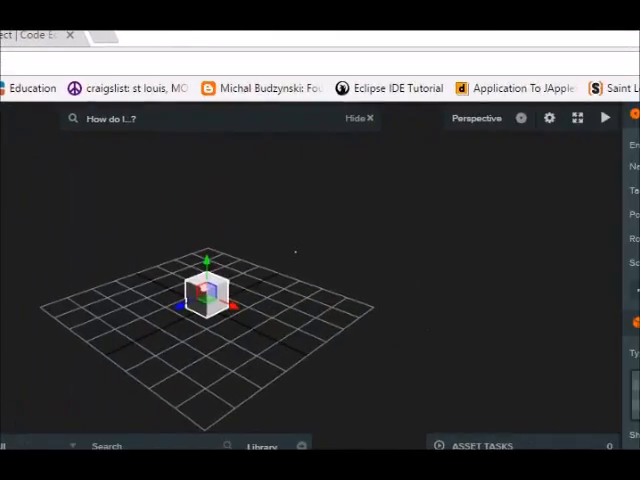
mouse_move(598, 118)
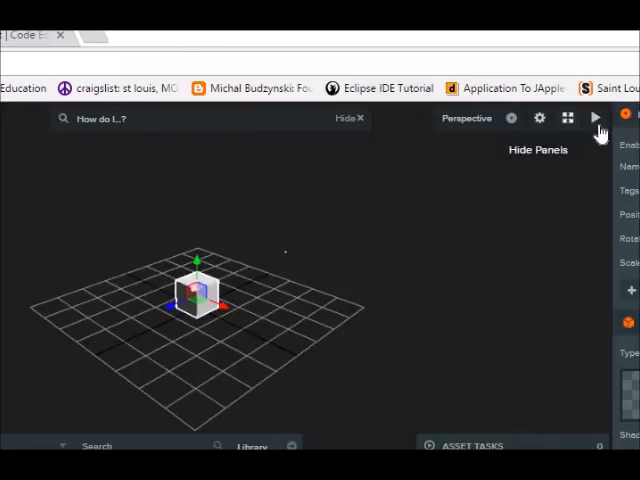
click(596, 118)
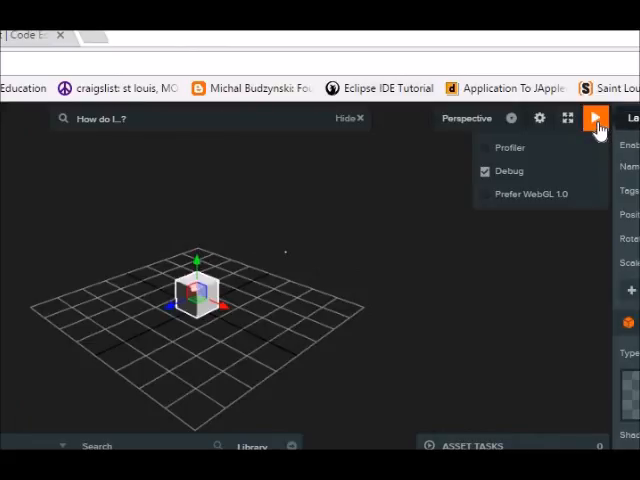
click(595, 118)
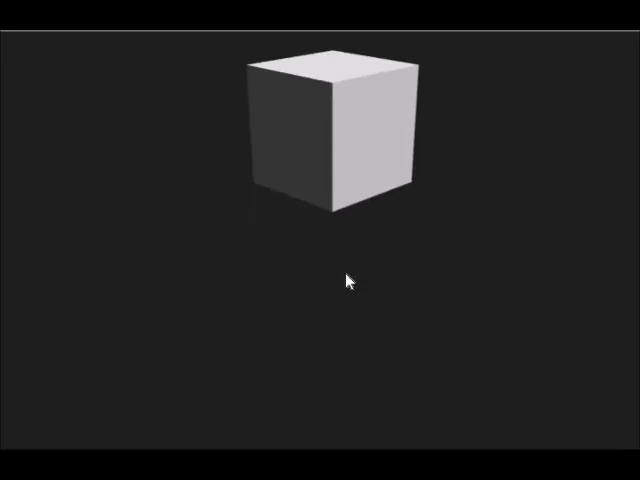